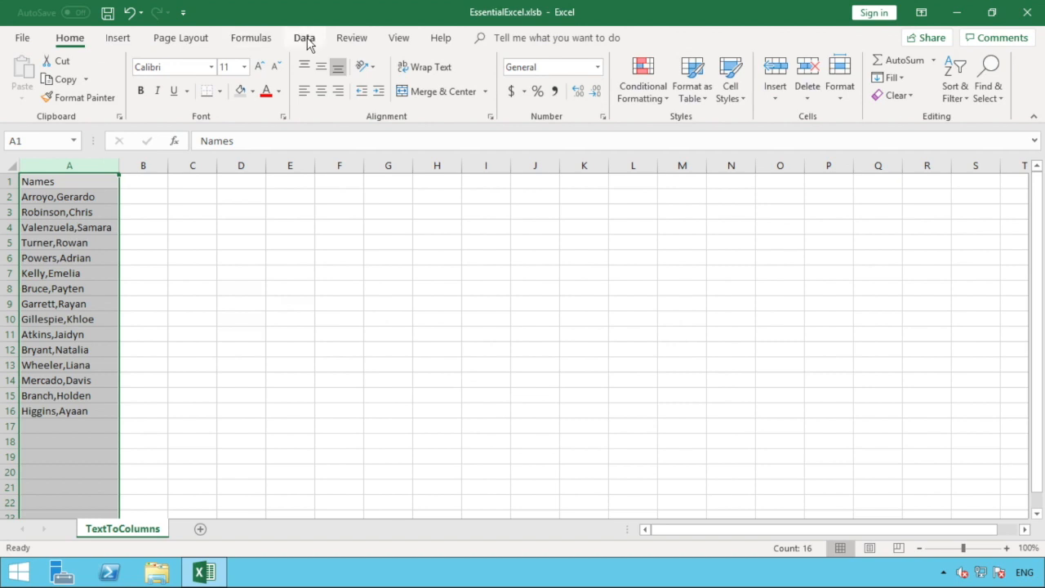
Step: Switch to the Data ribbon to reach the tools for the Names column
click(303, 37)
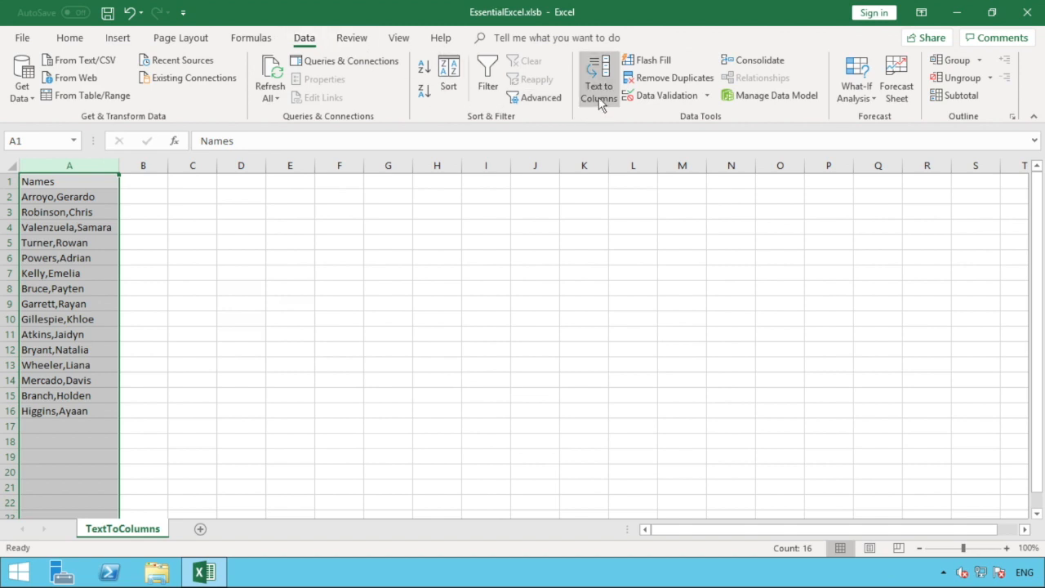
mouse_move(599, 78)
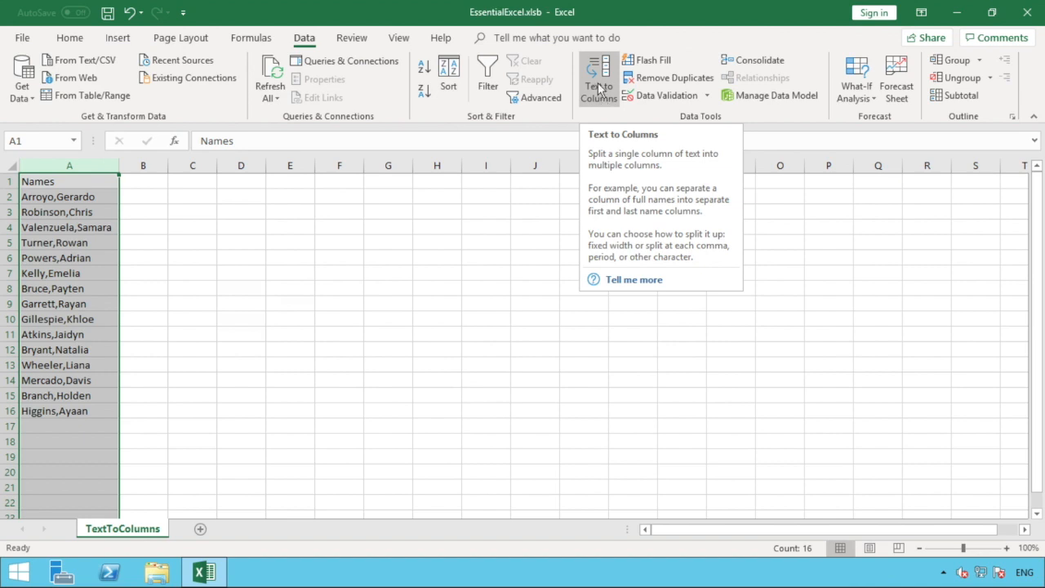
Step: Launch Text to Columns on the Names column, keeping Delimited selected
click(598, 74)
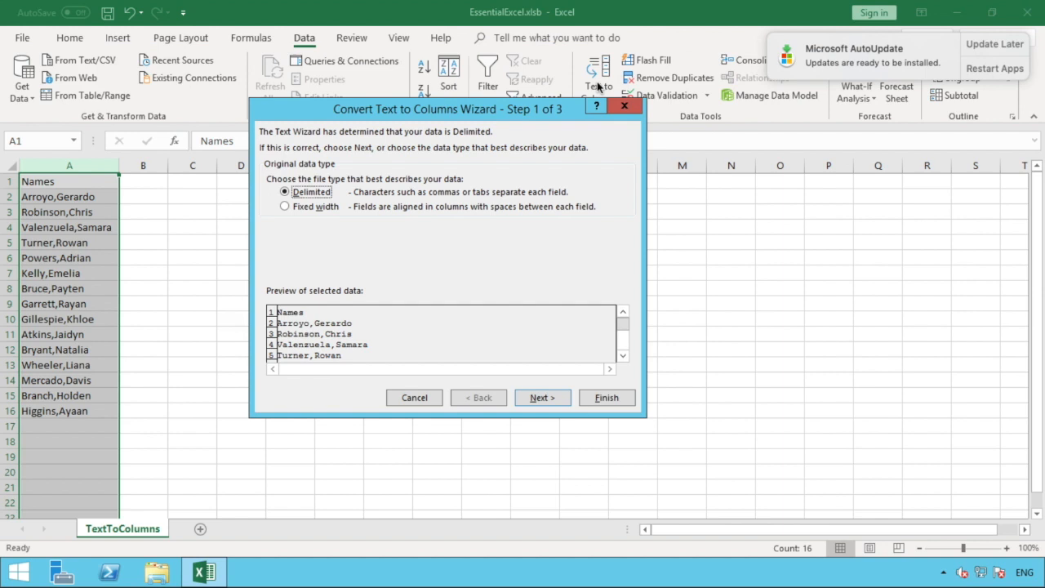
mouse_move(979, 57)
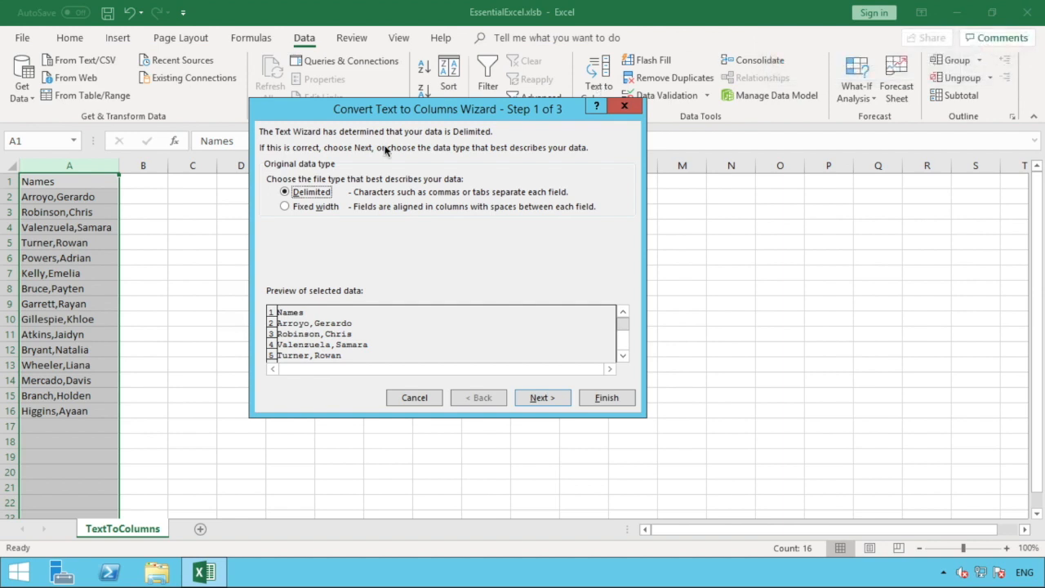
mouse_move(379, 322)
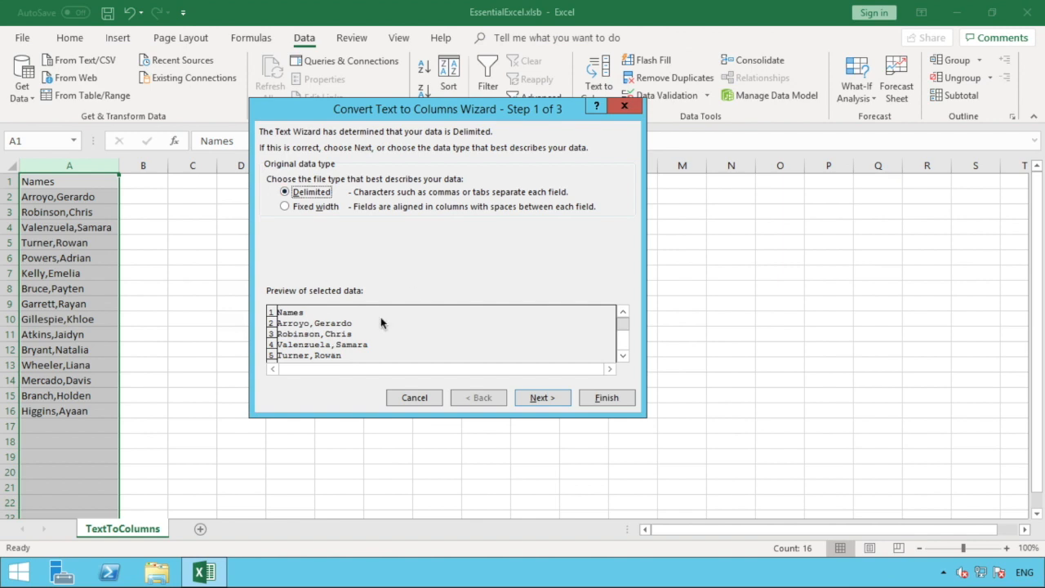
mouse_move(420, 247)
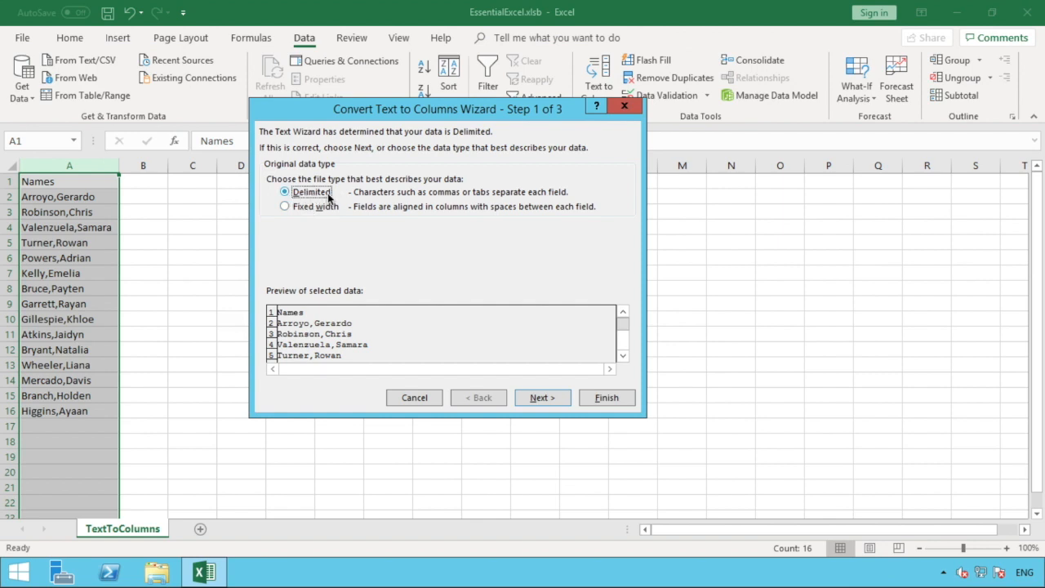
mouse_move(467, 201)
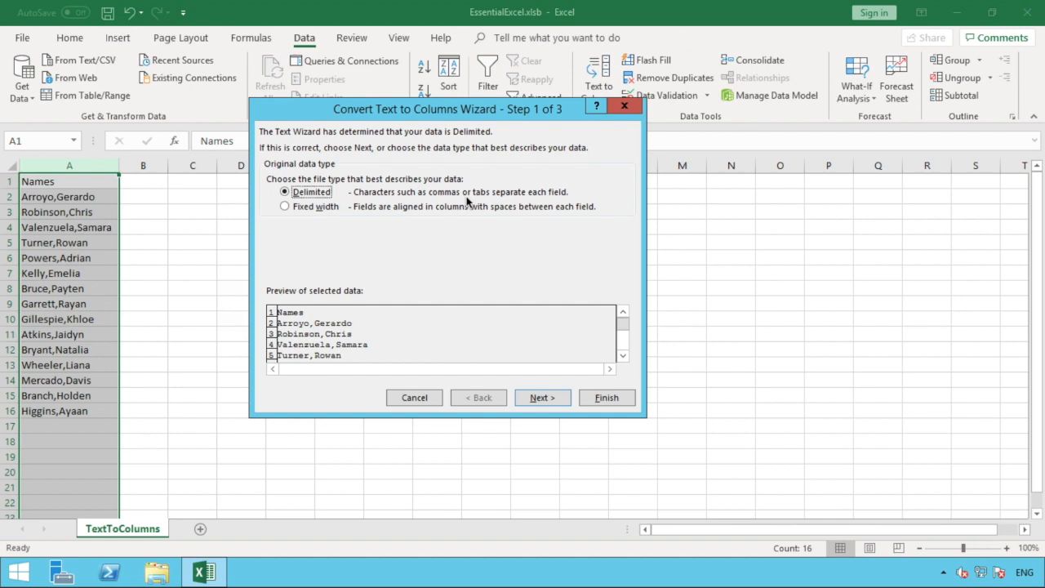
mouse_move(571, 202)
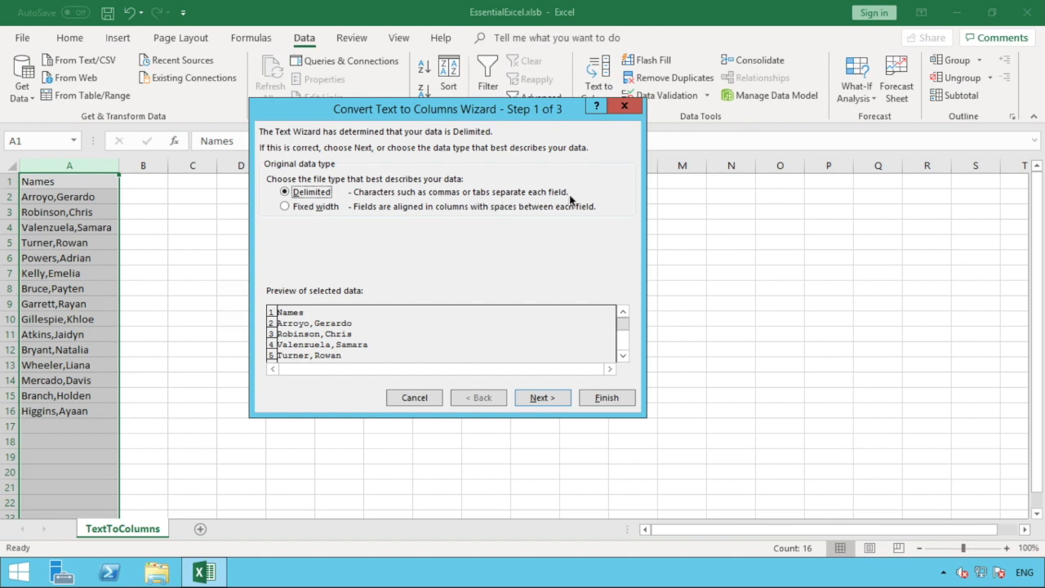
mouse_move(326, 178)
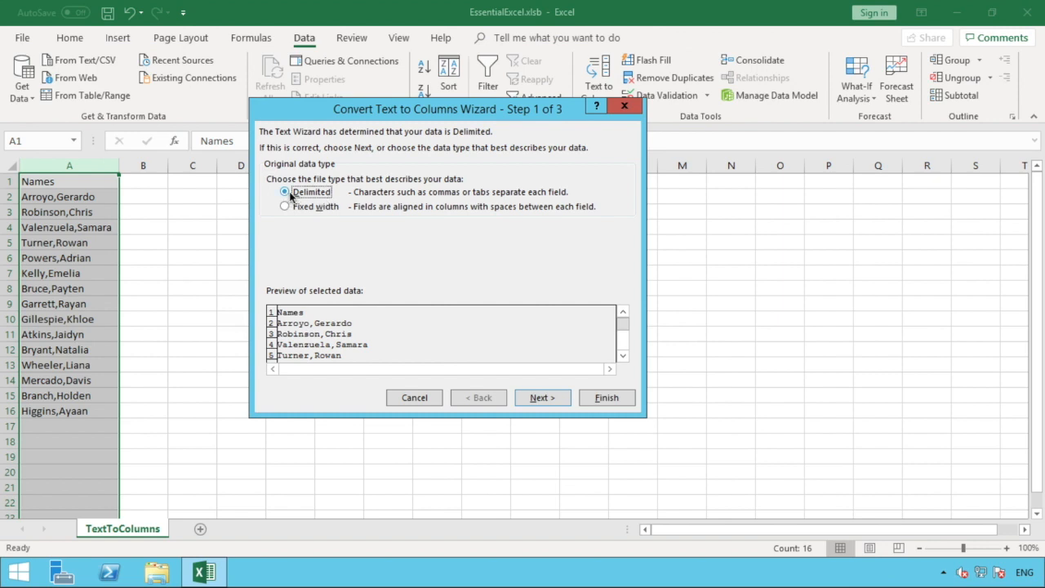
mouse_move(542, 398)
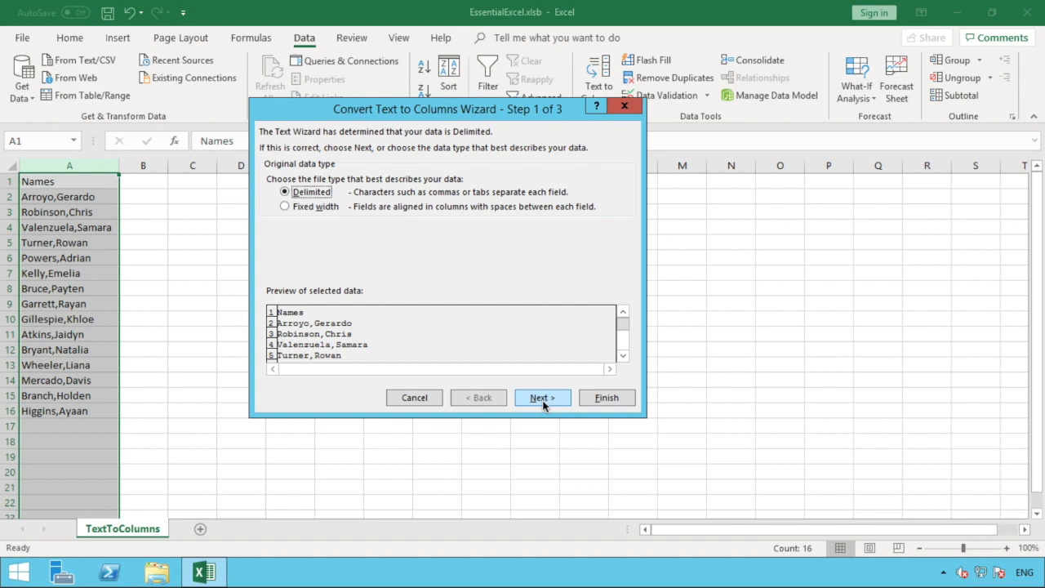
Step: Advance the wizard to step 2, toggling the Other delimiter on and back off
click(542, 398)
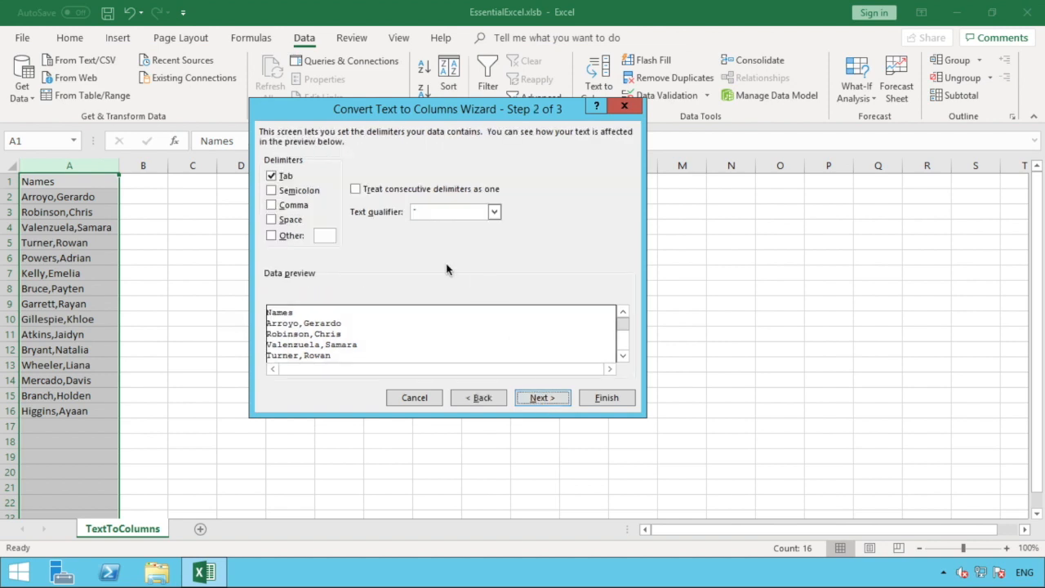
mouse_move(435, 267)
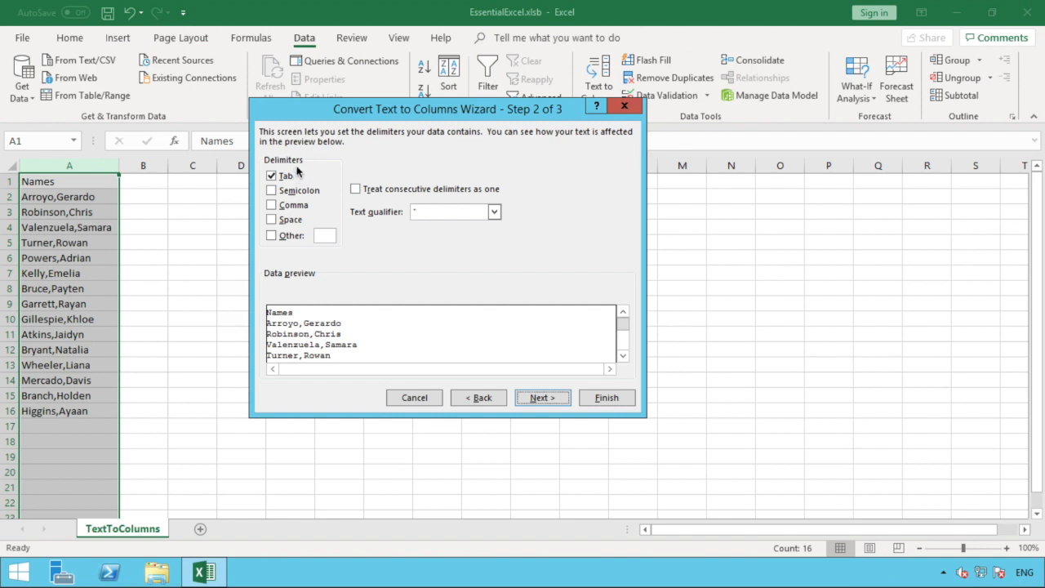
mouse_move(320, 219)
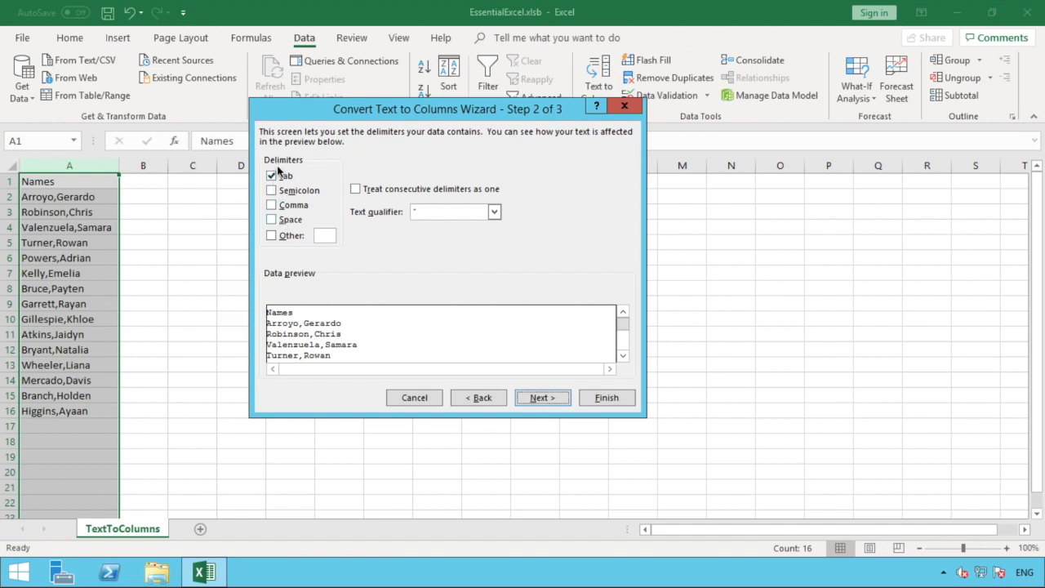
mouse_move(285, 221)
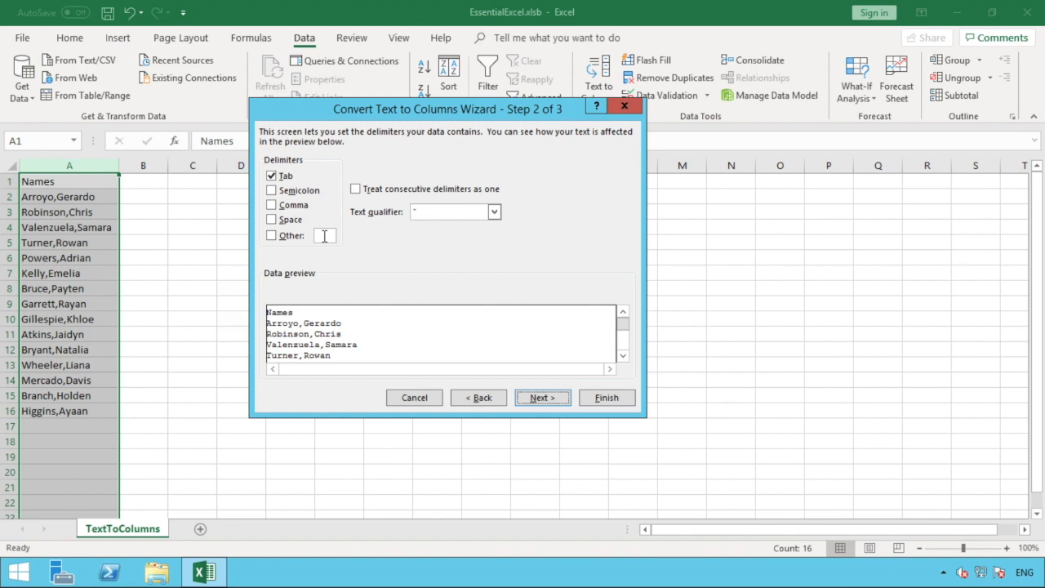
click(271, 235)
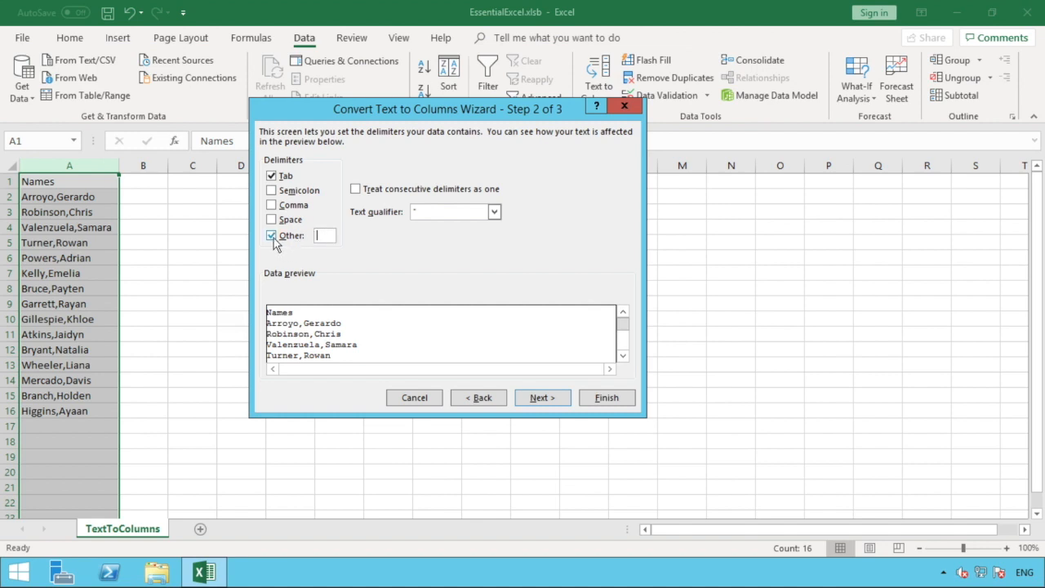
click(271, 235)
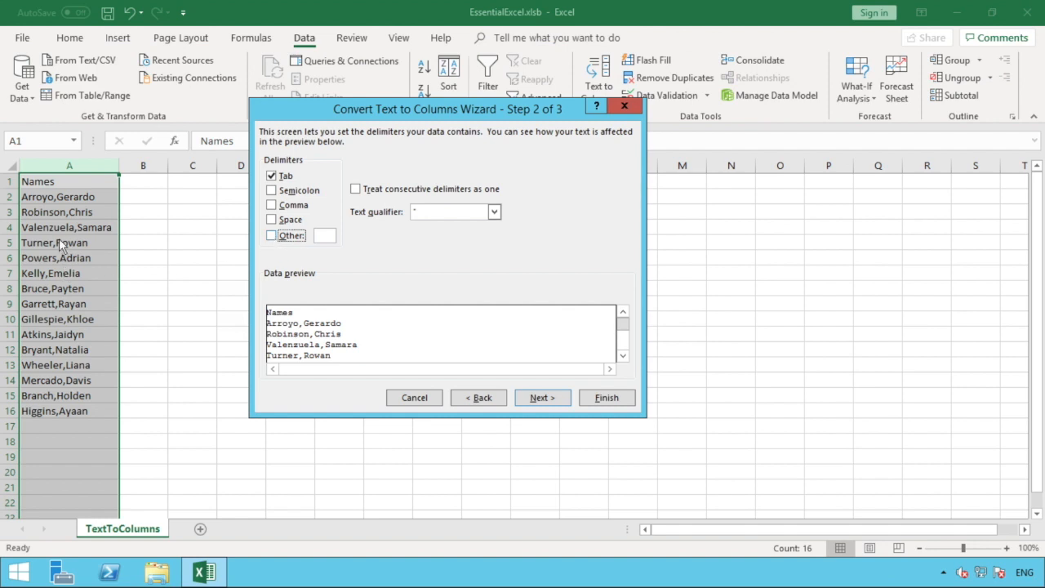
mouse_move(313, 276)
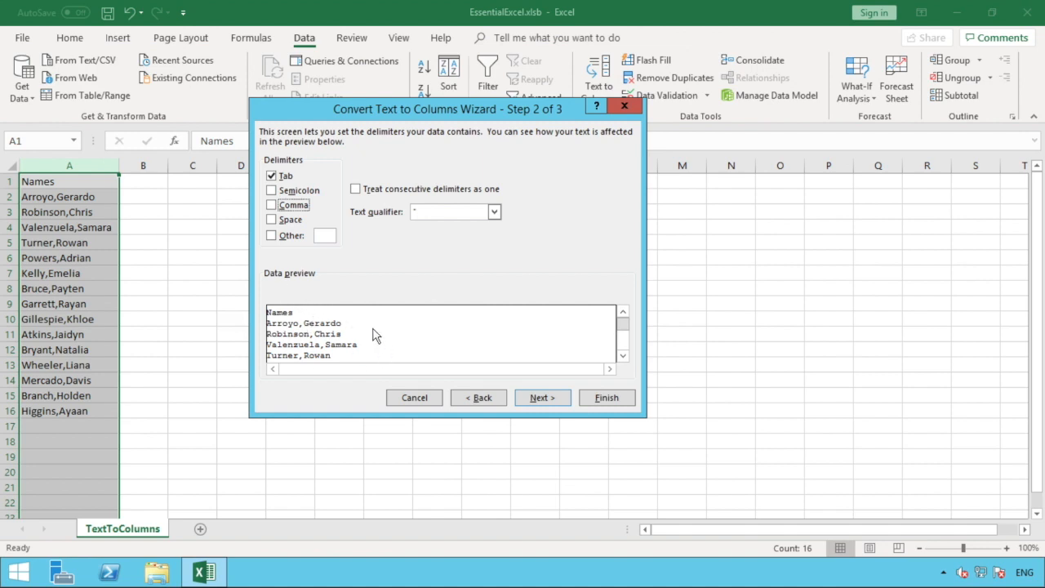
mouse_move(347, 359)
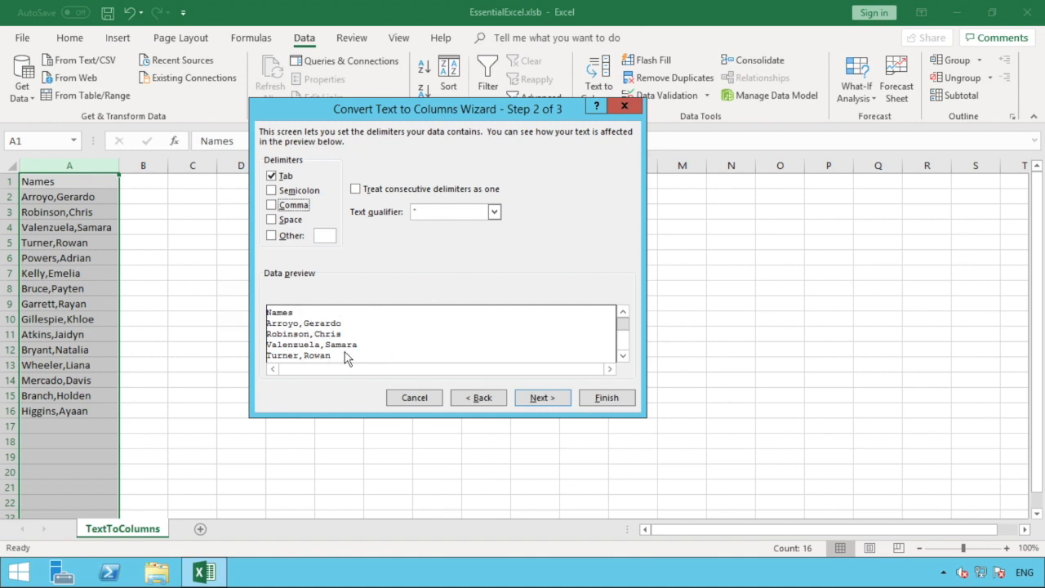
mouse_move(294, 337)
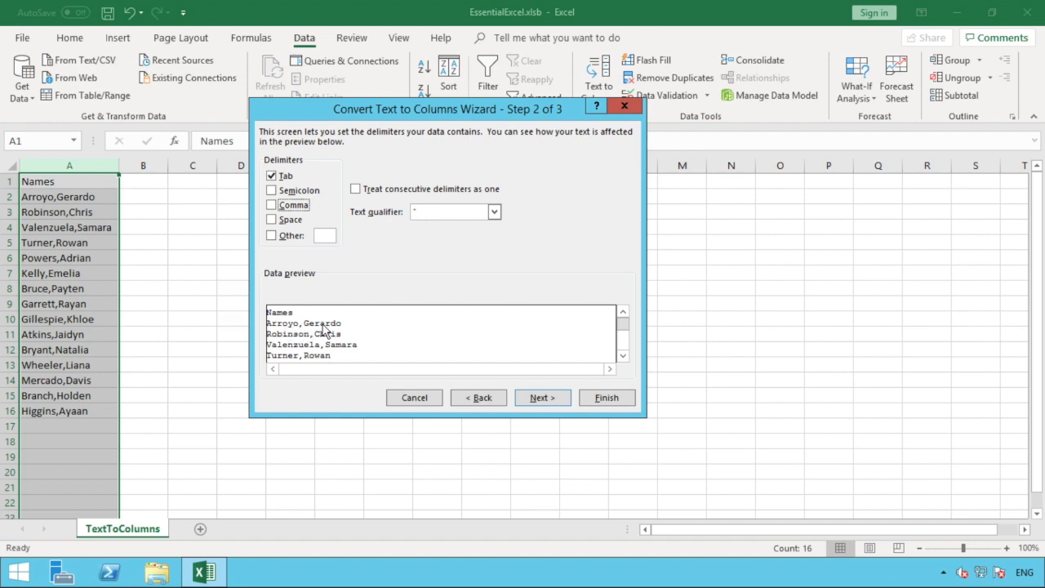
mouse_move(333, 271)
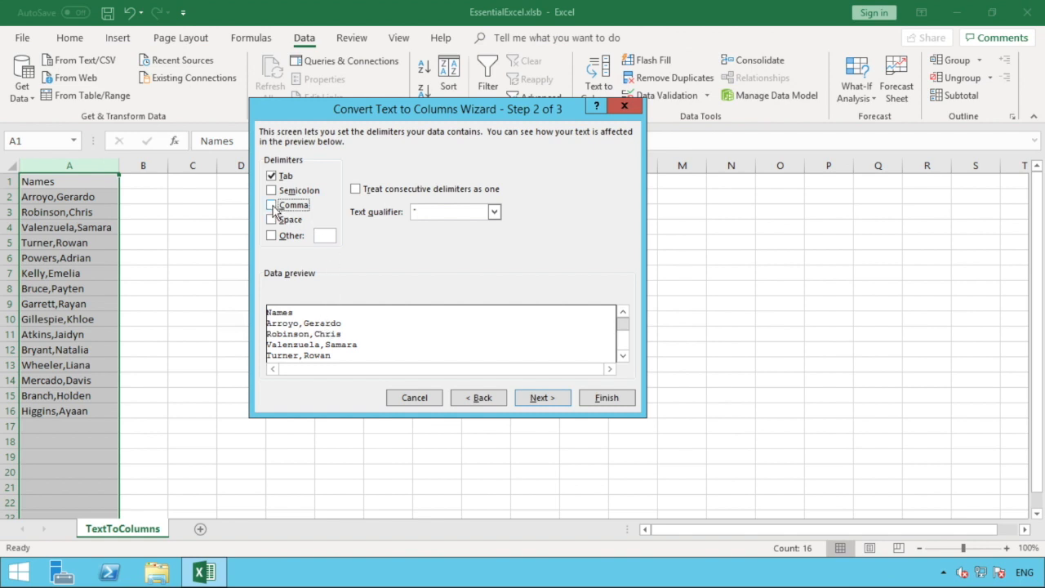
click(272, 205)
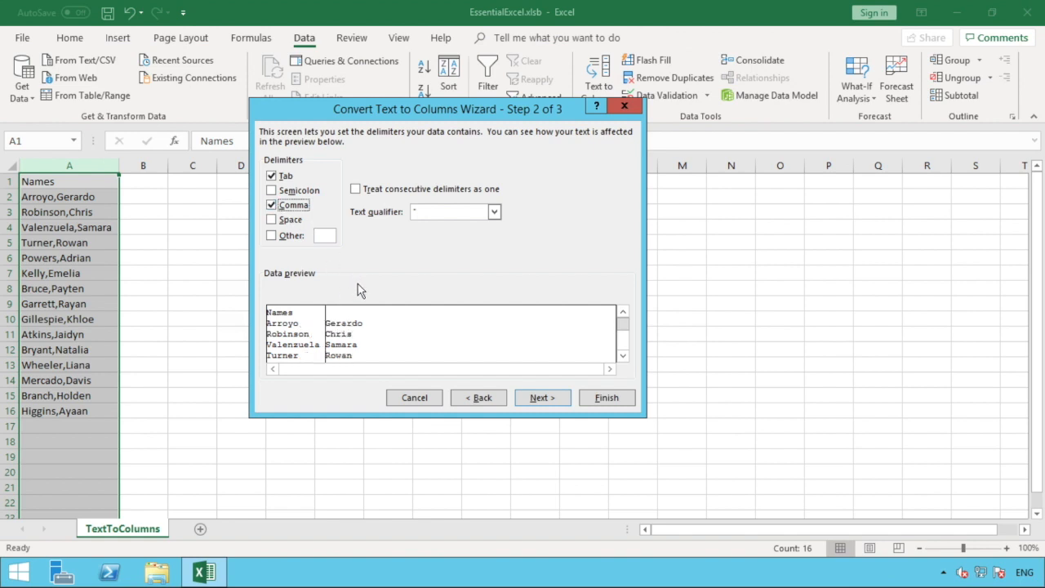
mouse_move(333, 307)
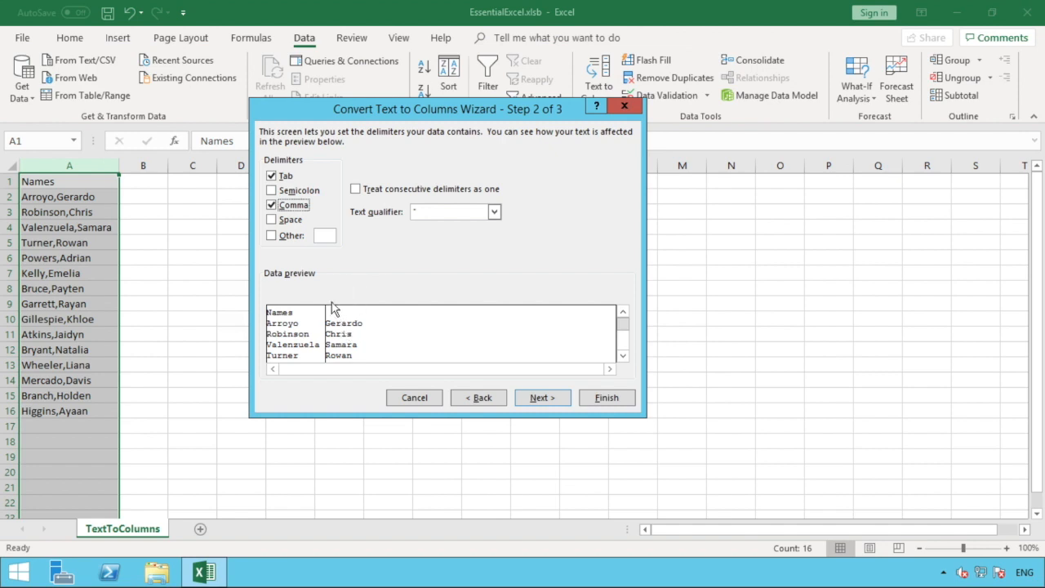
mouse_move(328, 300)
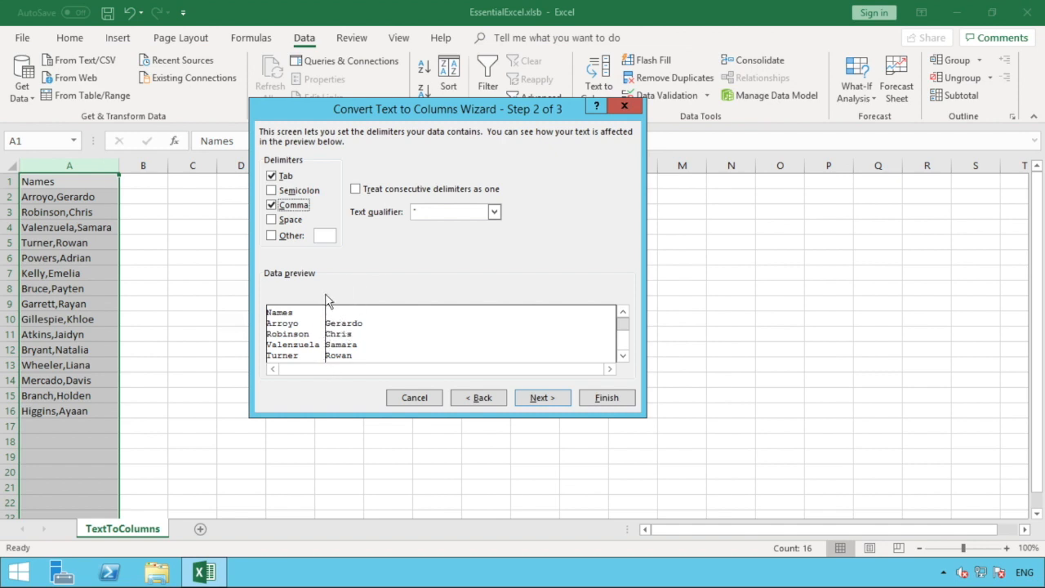
mouse_move(328, 366)
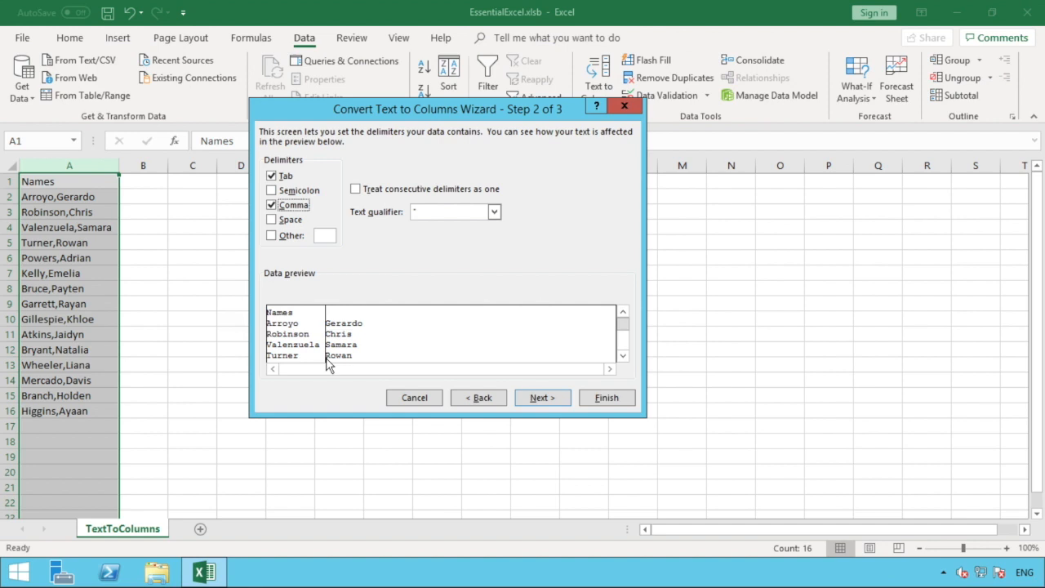
mouse_move(338, 280)
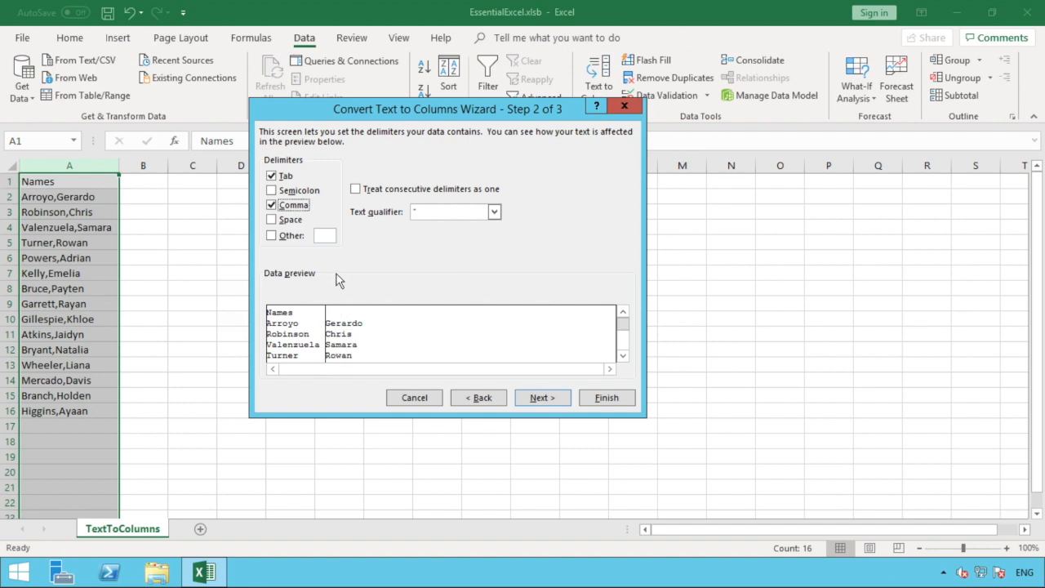
mouse_move(356, 295)
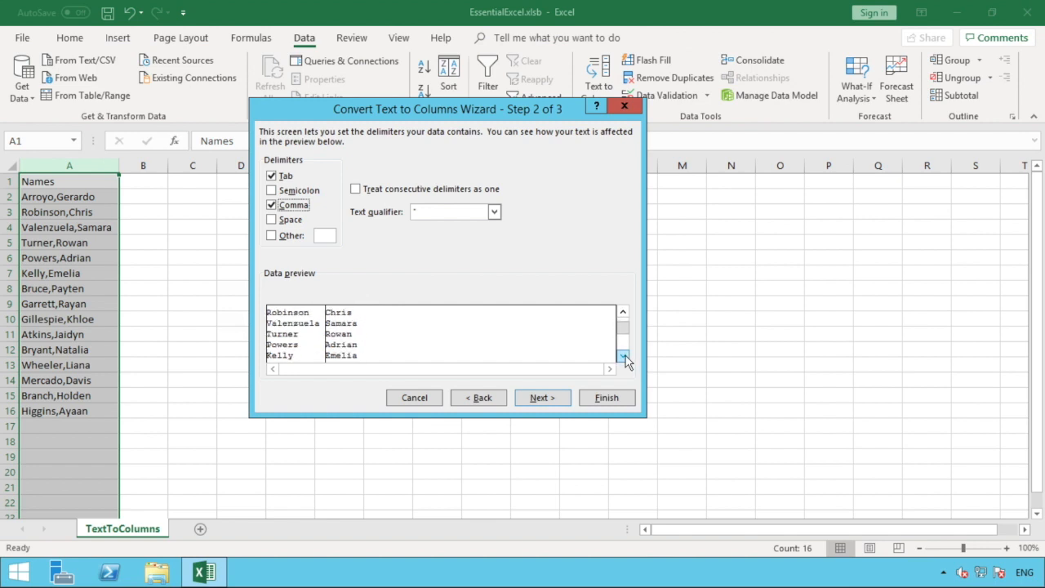
click(623, 356)
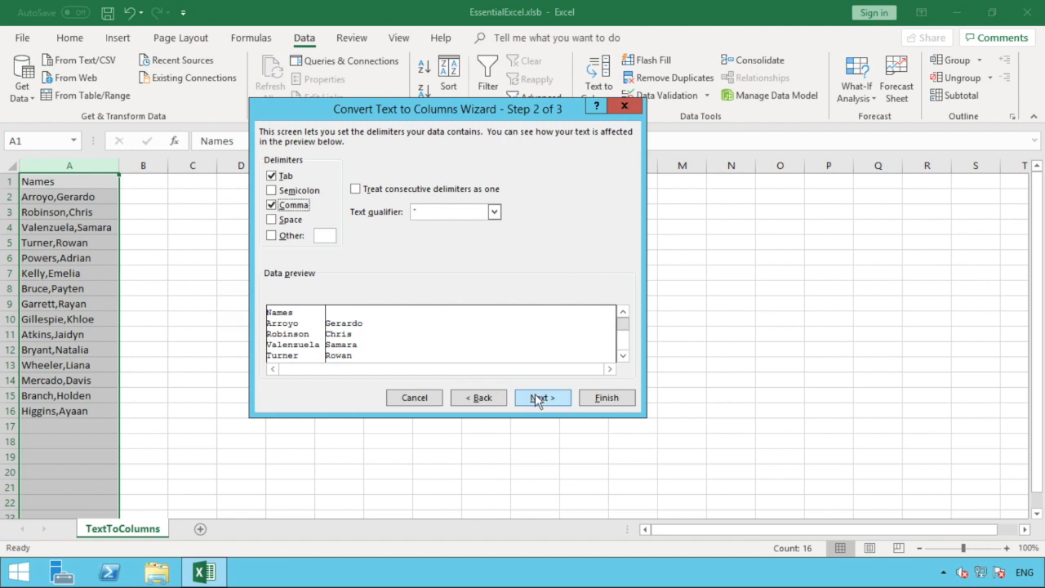
Step: Advance to step 3 and review both preview columns' General data format
click(541, 398)
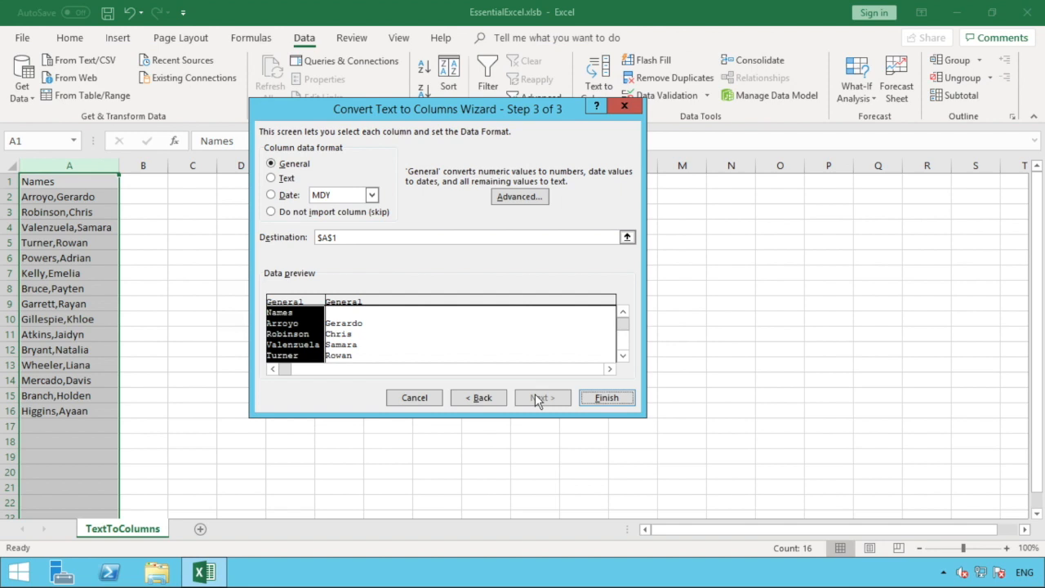
mouse_move(312, 274)
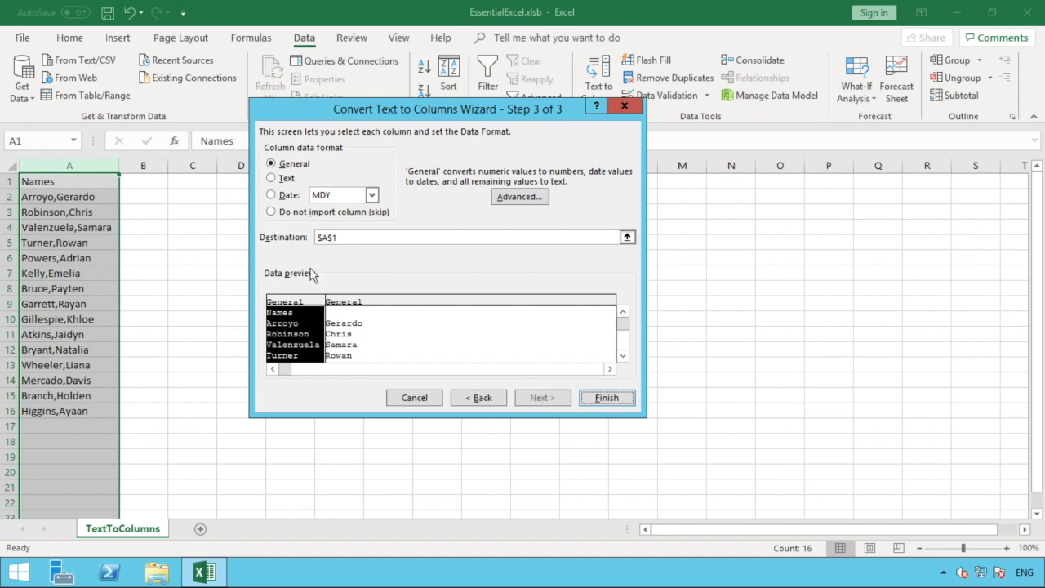
mouse_move(296, 327)
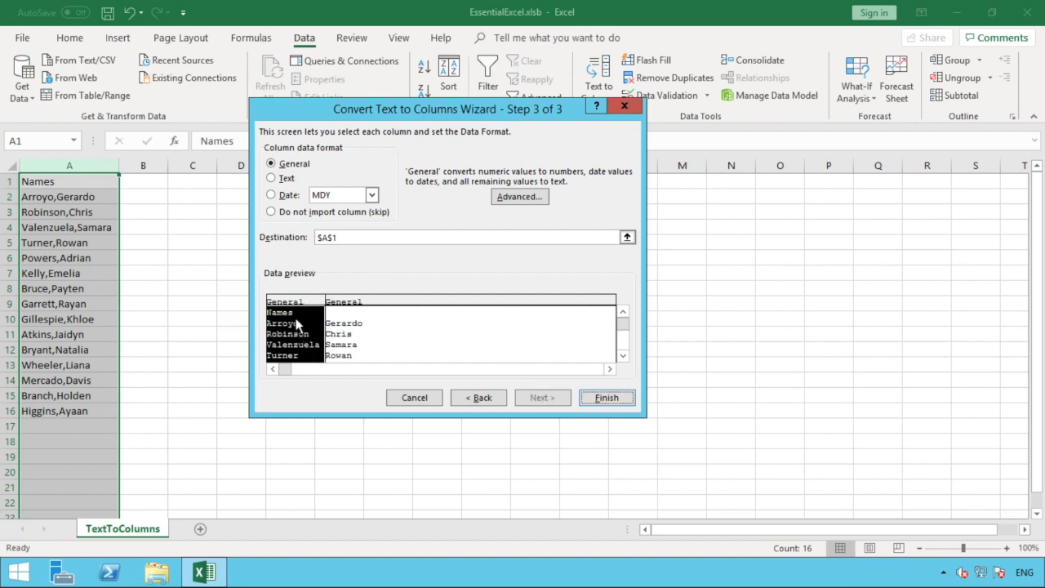
mouse_move(344, 310)
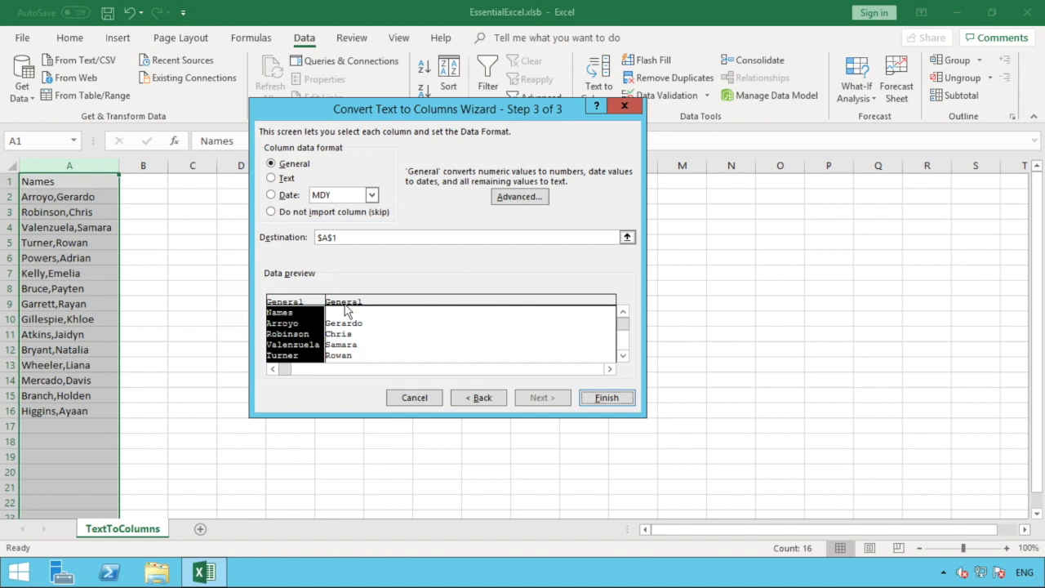
mouse_move(349, 305)
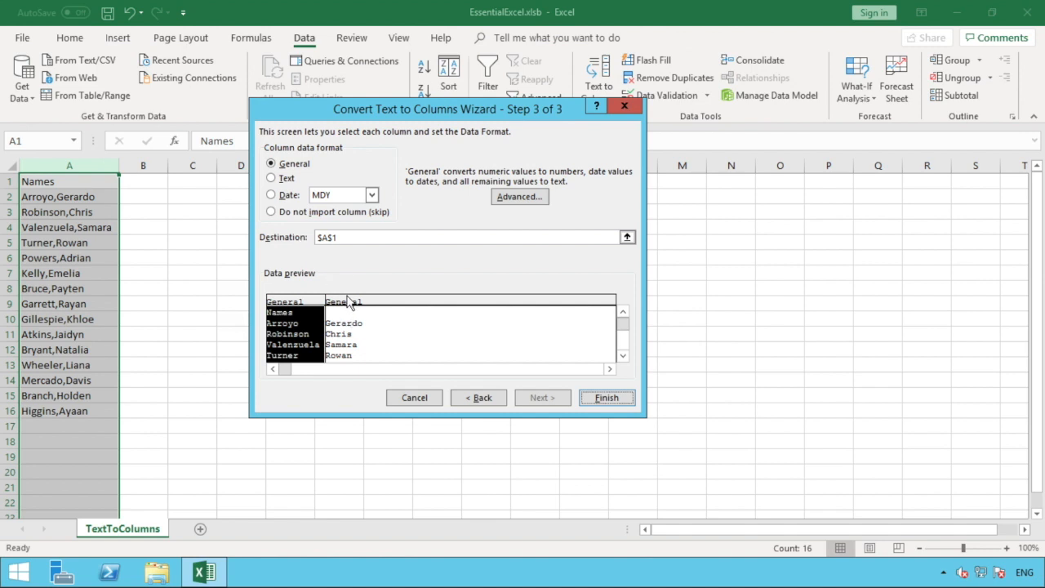
click(342, 302)
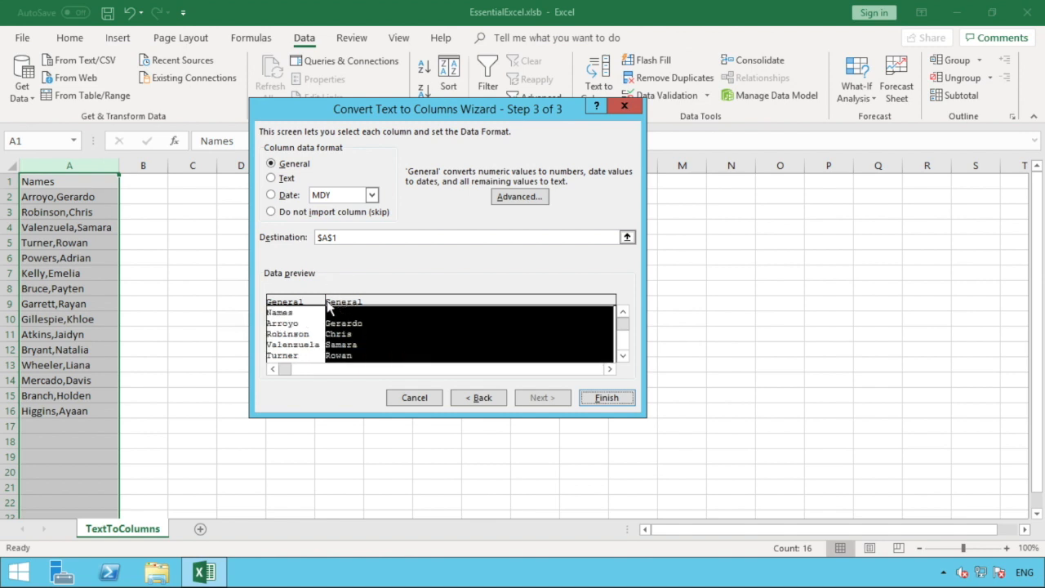
click(294, 328)
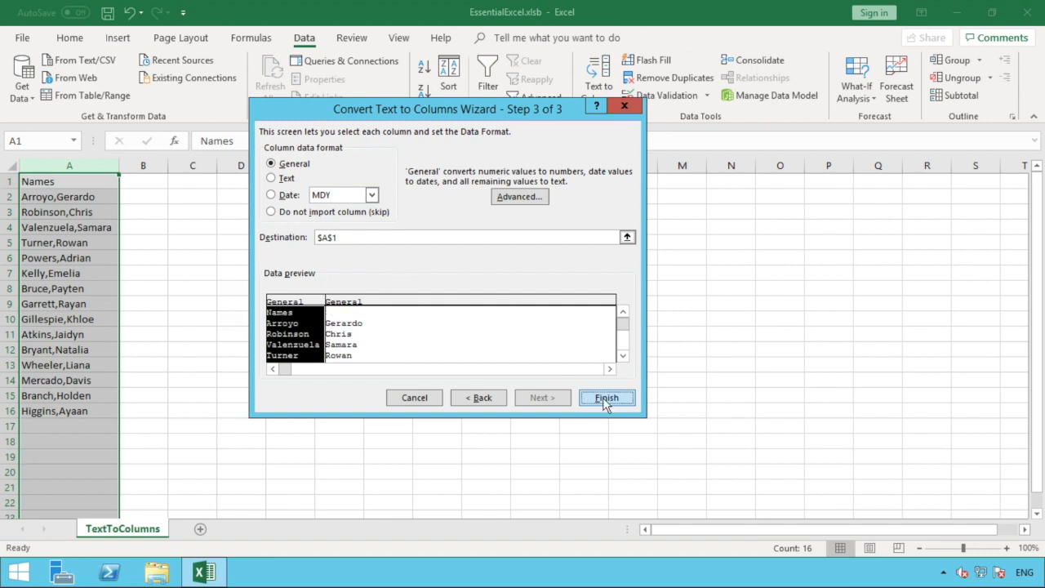
Step: Finish the wizard and check that first names now appear in column B
click(606, 397)
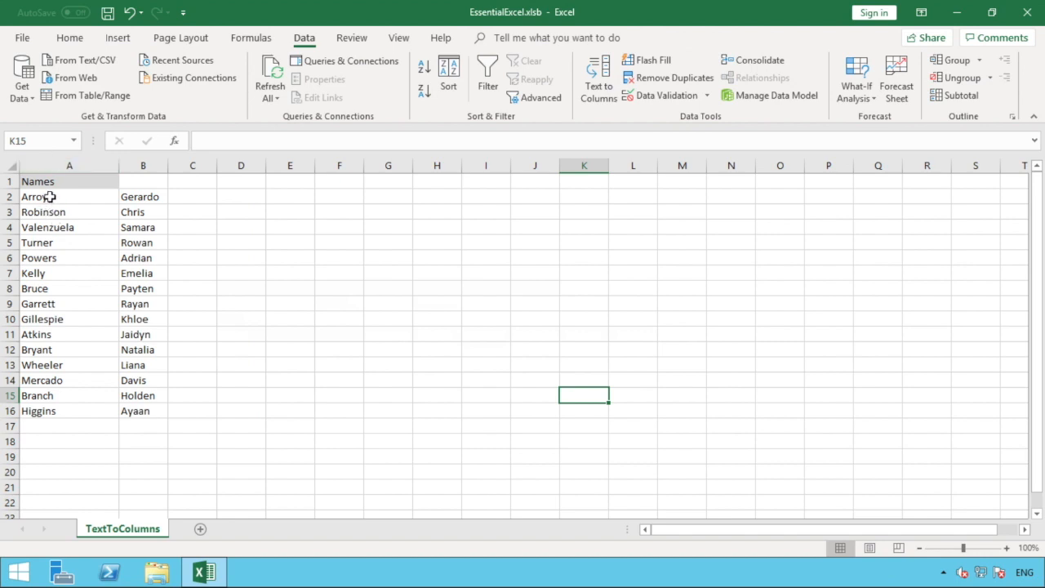
mouse_move(78, 216)
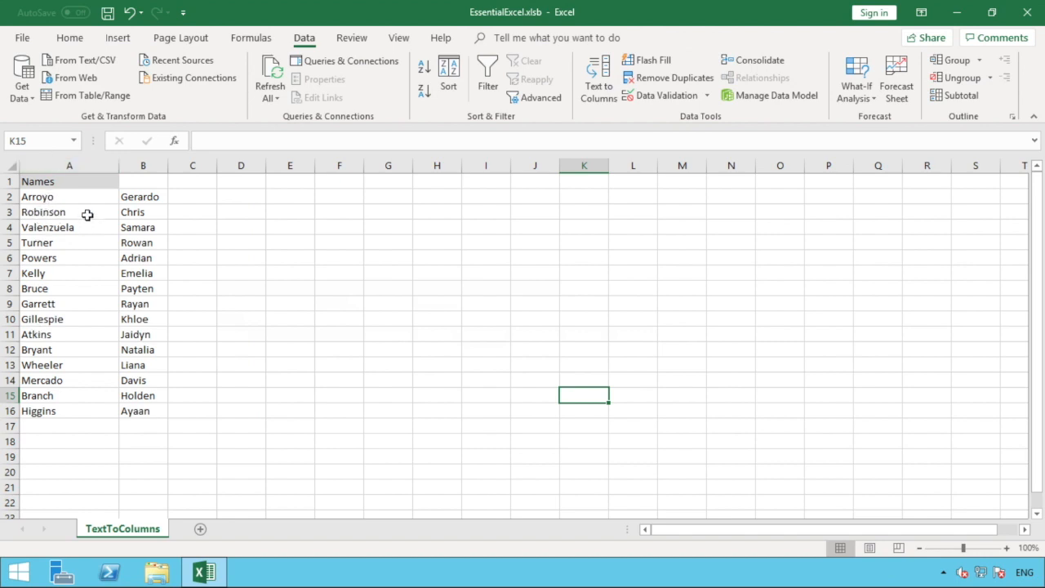
click(143, 197)
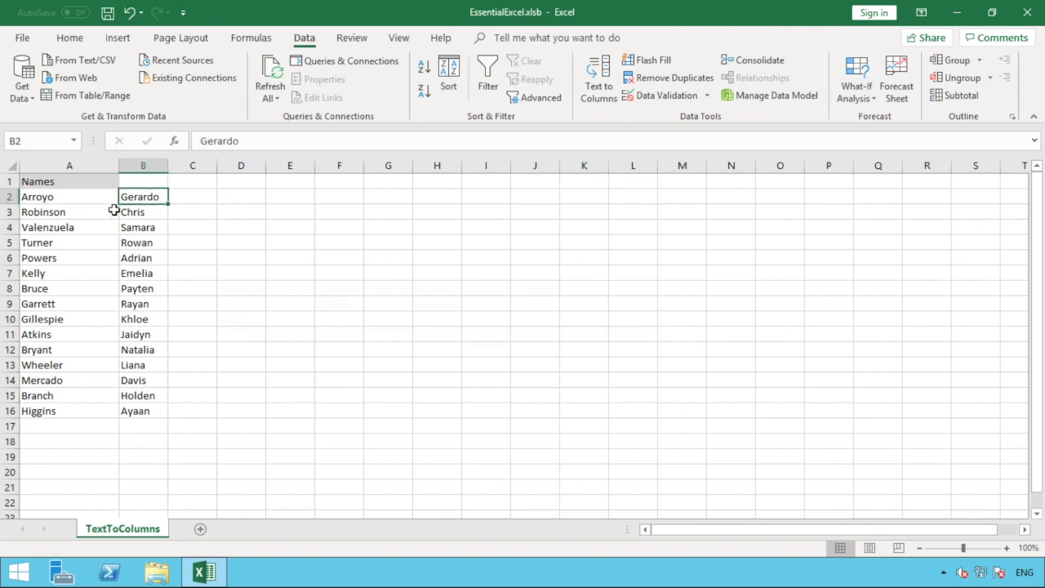
mouse_move(140, 327)
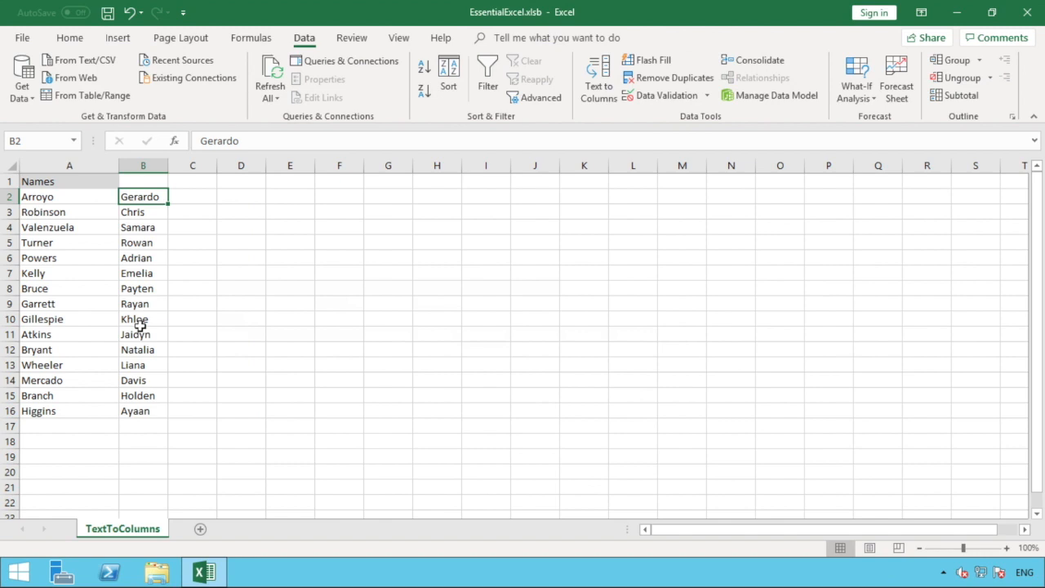
Step: Retitle cell A1 as Surname and give B1 the header Firstname
click(68, 180)
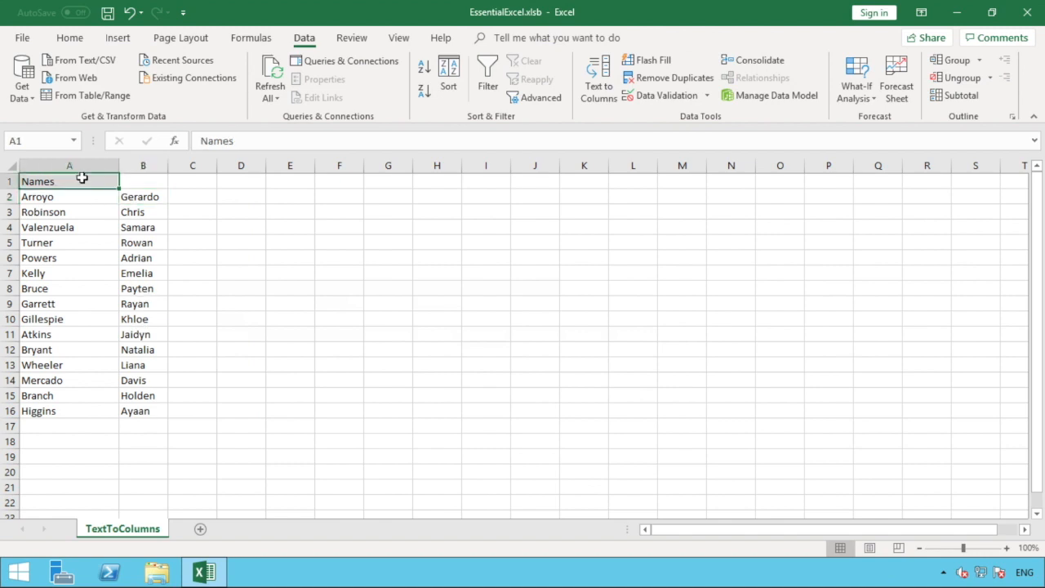
text(Surn)
click(142, 181)
text(F)
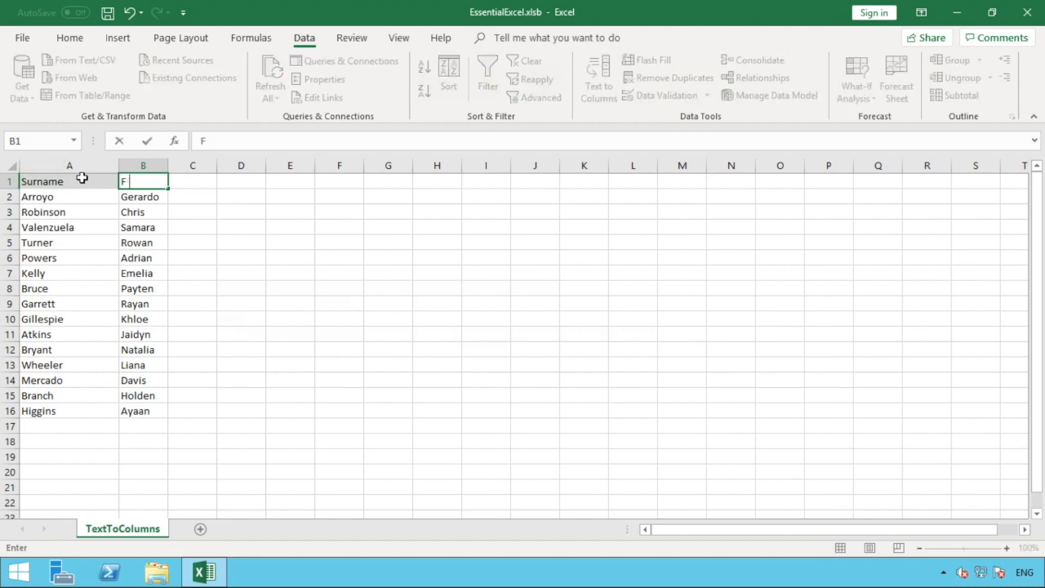
text(irstname)
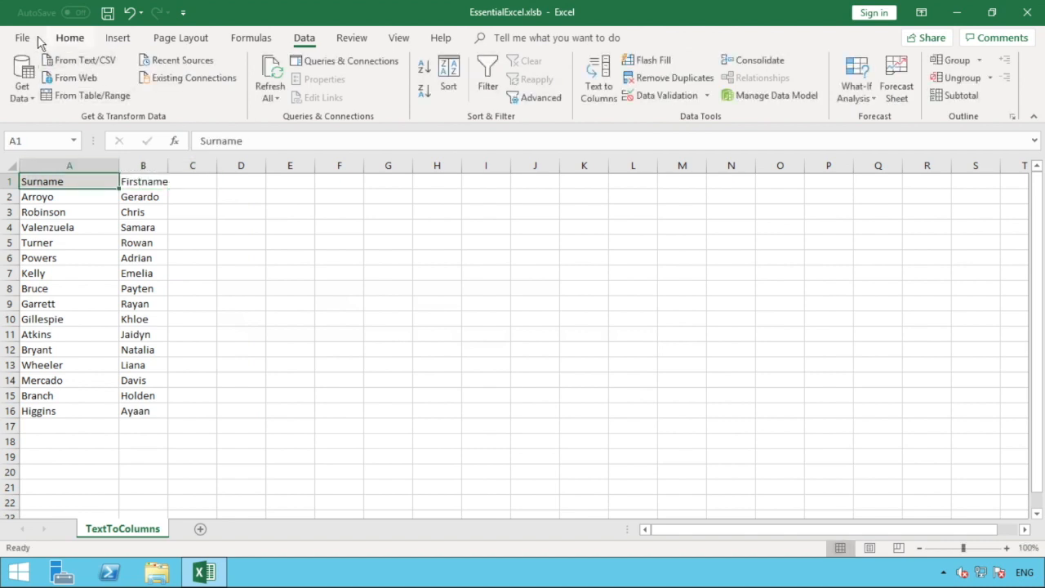
click(22, 38)
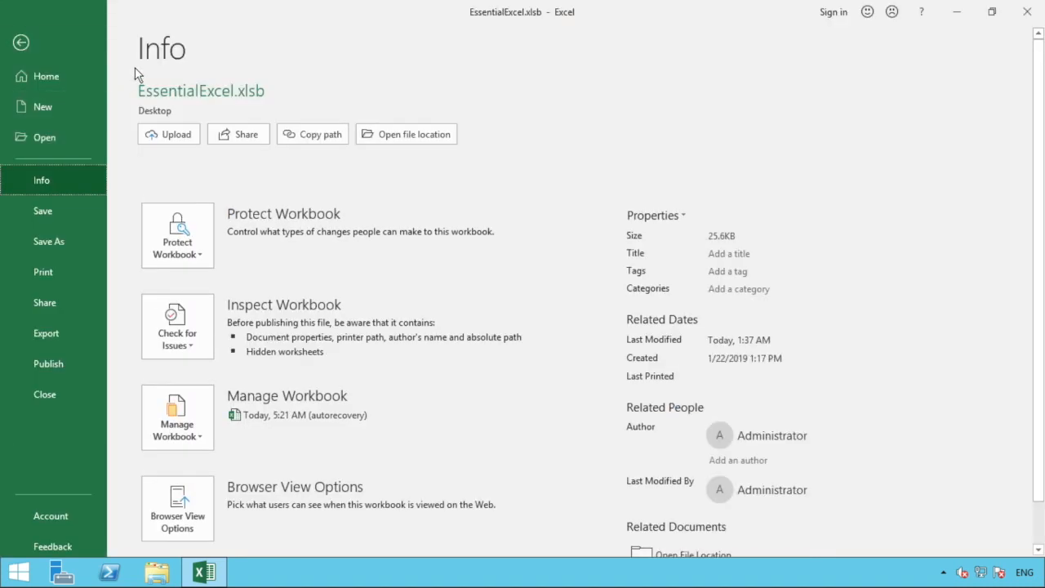
click(20, 42)
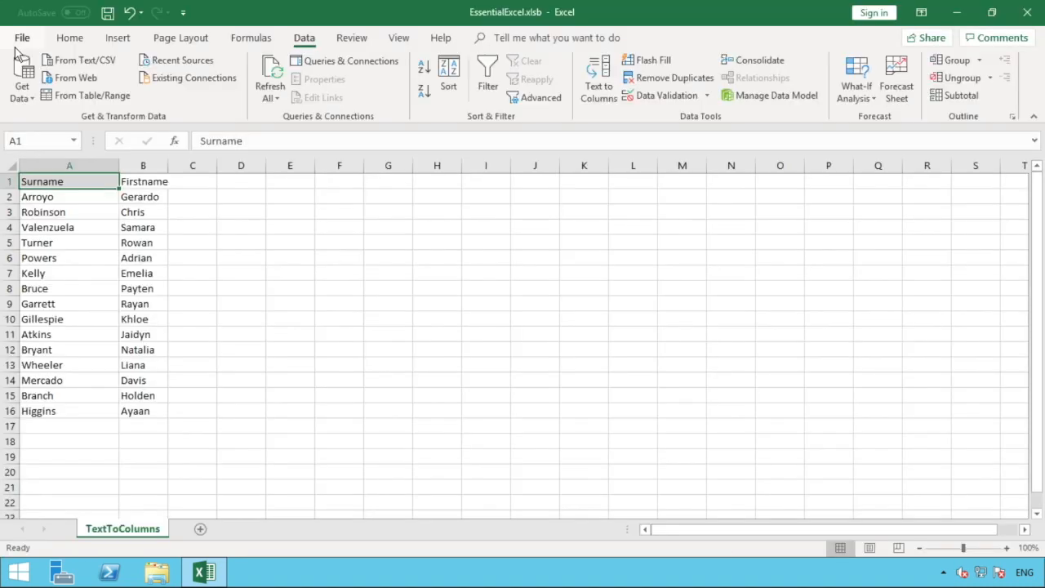
click(69, 38)
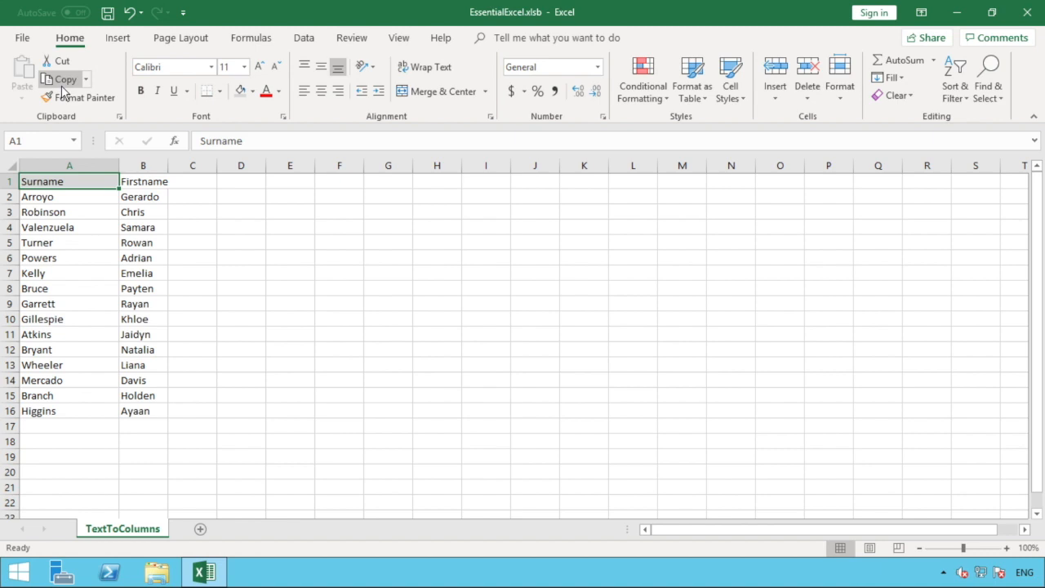
click(143, 181)
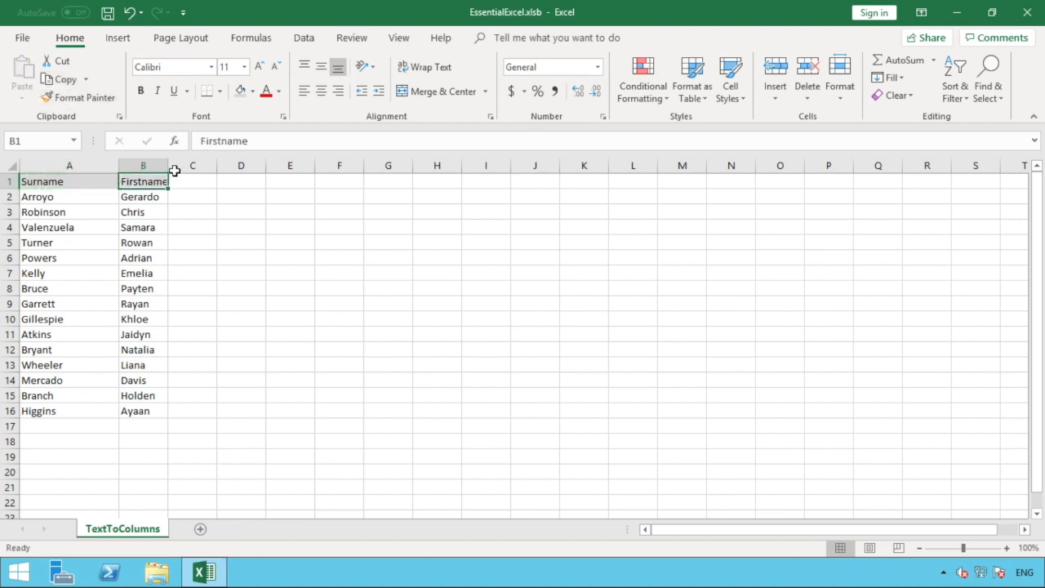
click(245, 272)
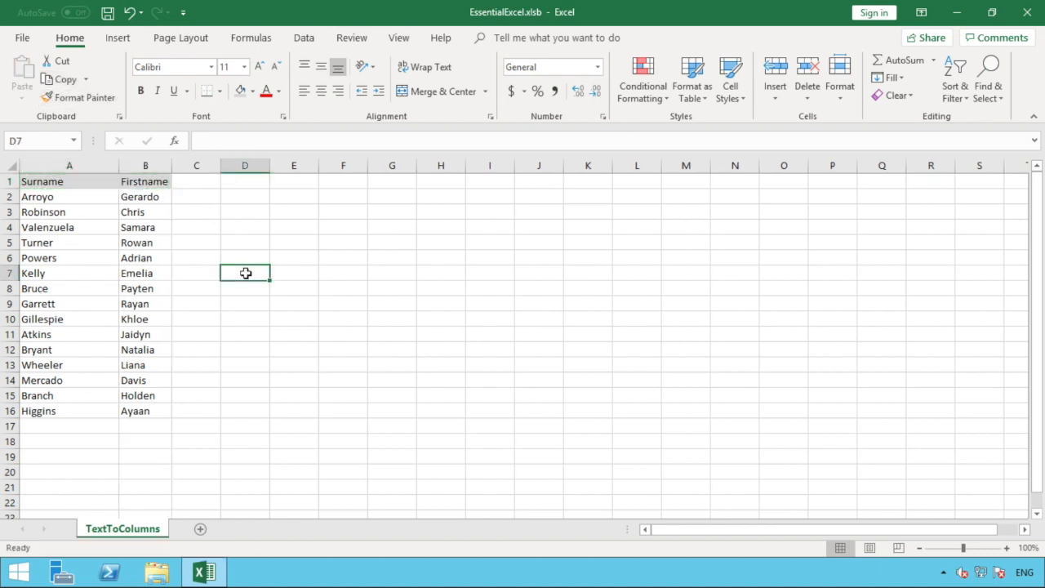